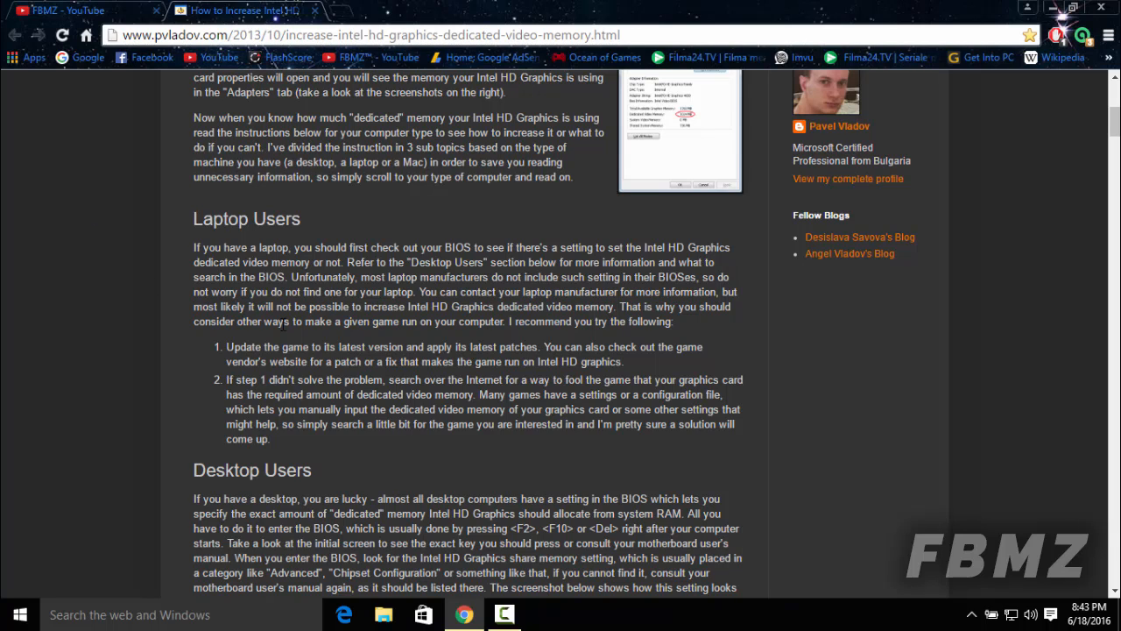
mouse_move(74, 294)
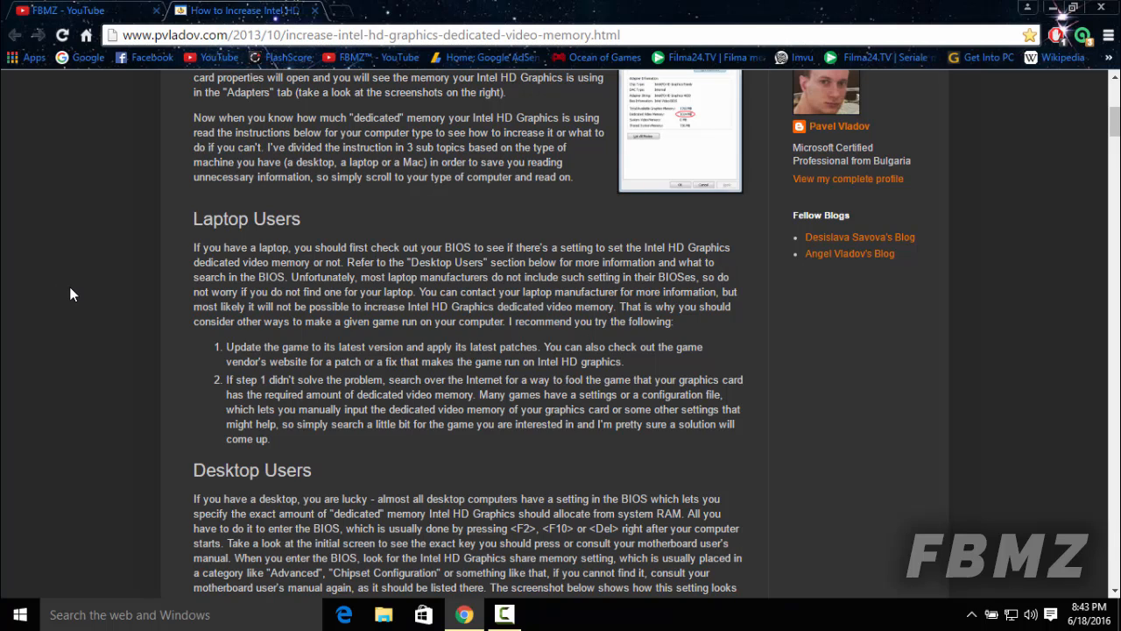
mouse_move(137, 368)
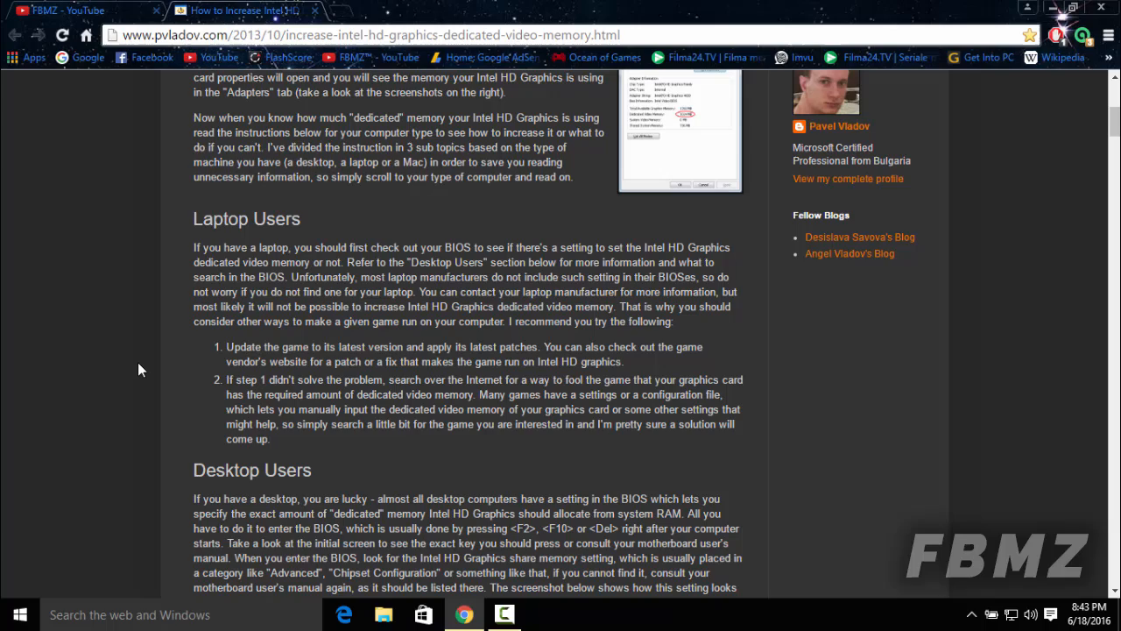
Highlight the sentence about laptop BIOSes lacking the video memory setting, then clear the highlight.
scroll("down", 3)
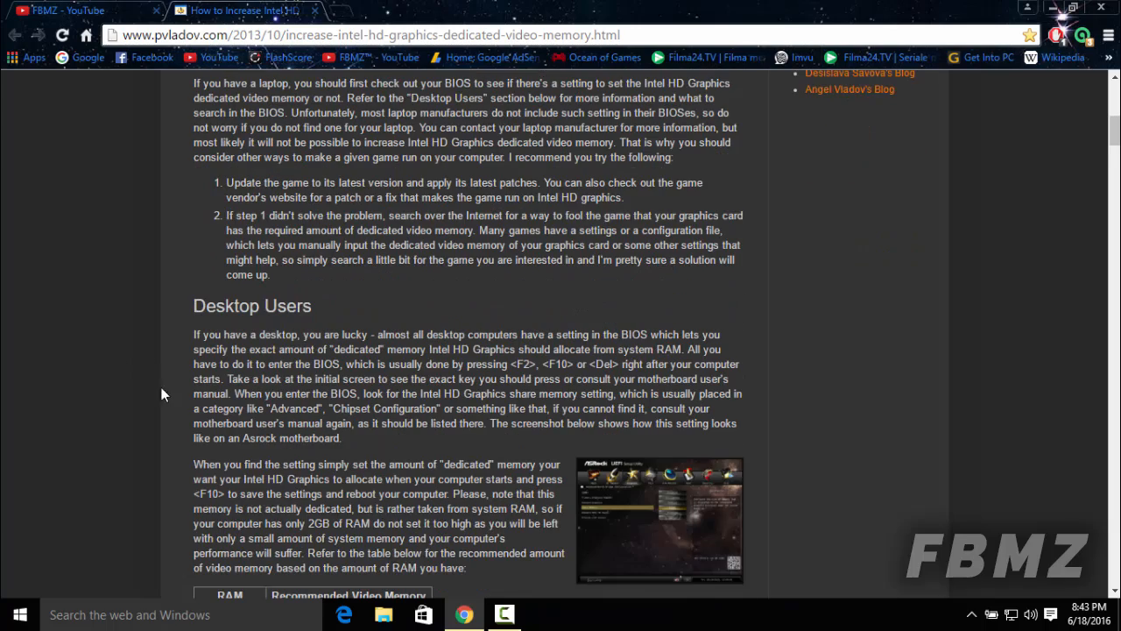
scroll("down", 3)
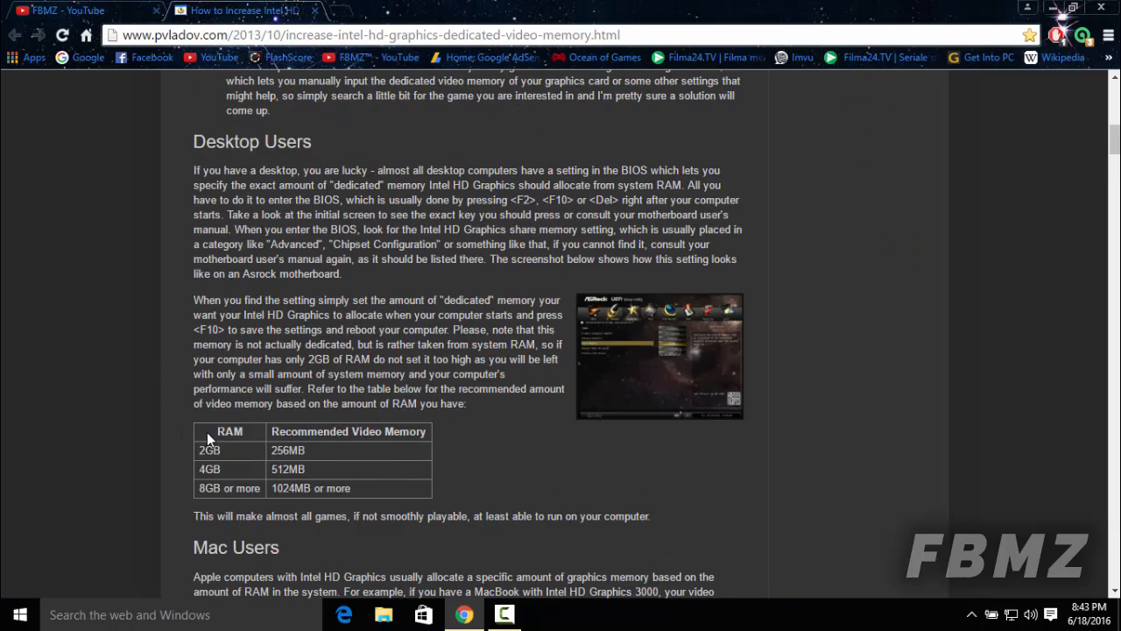
scroll("up", 3)
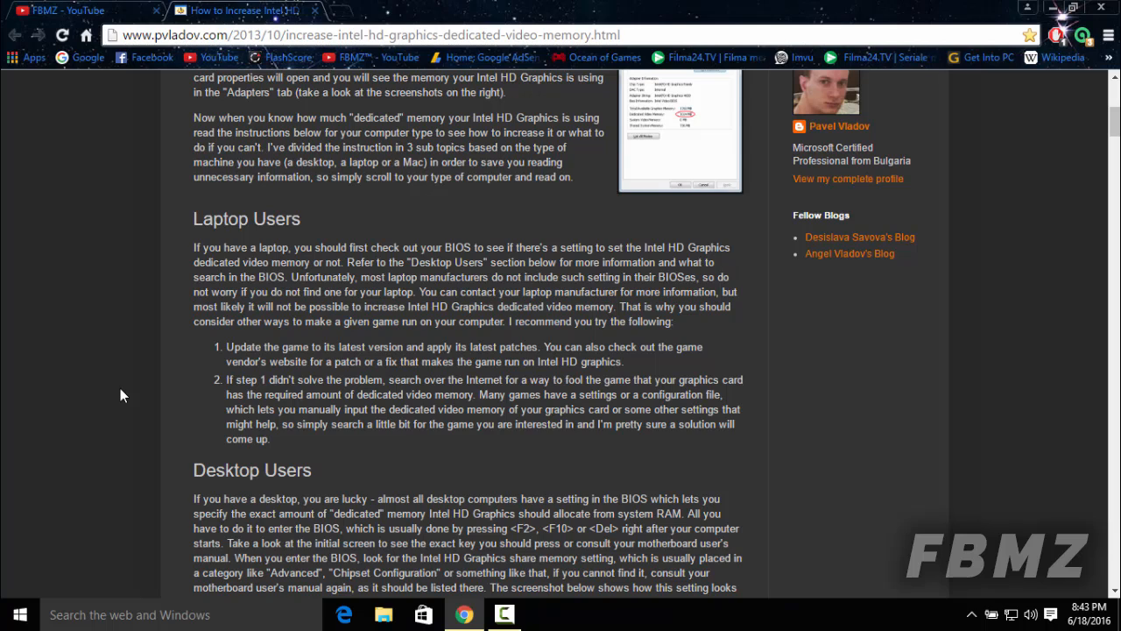
left_click_drag(290, 277, 406, 277)
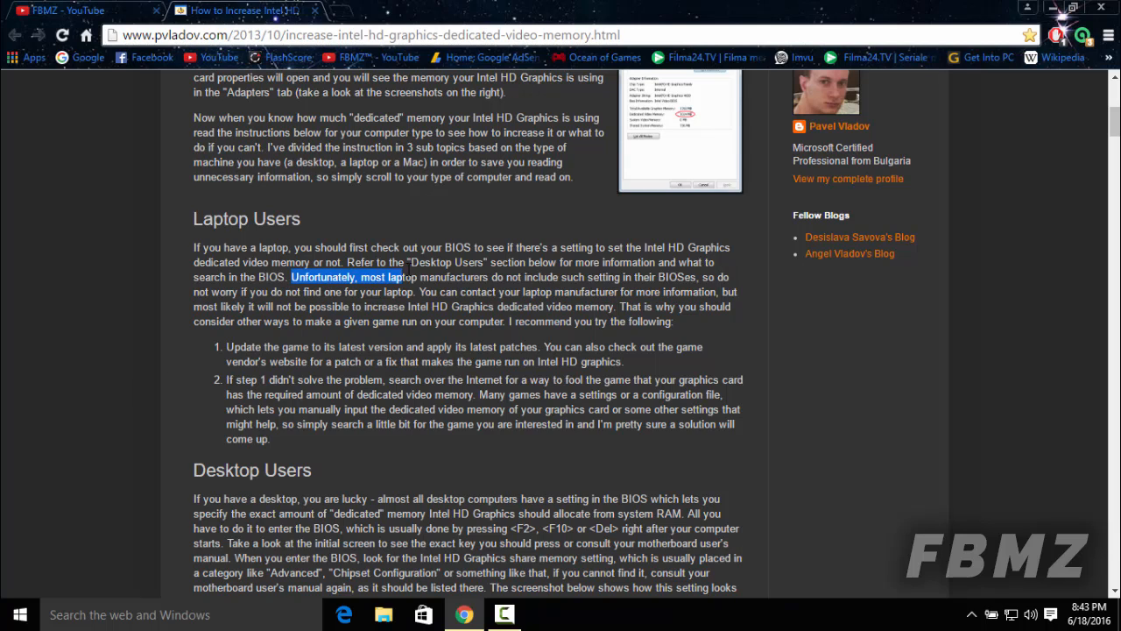
left_click_drag(407, 277, 610, 277)
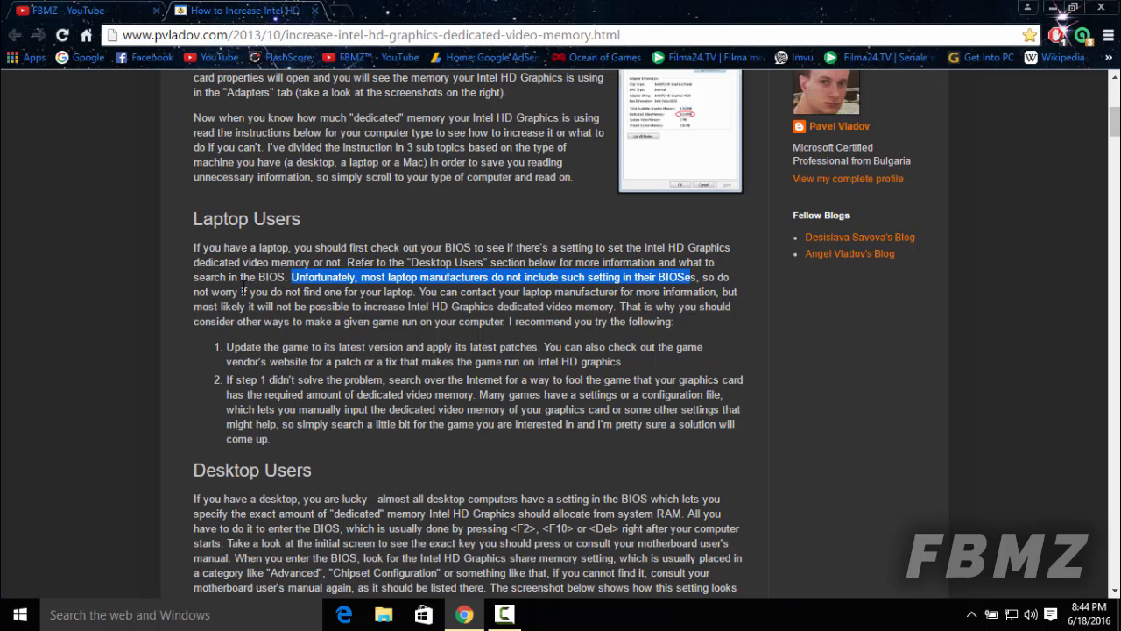
left_click(124, 311)
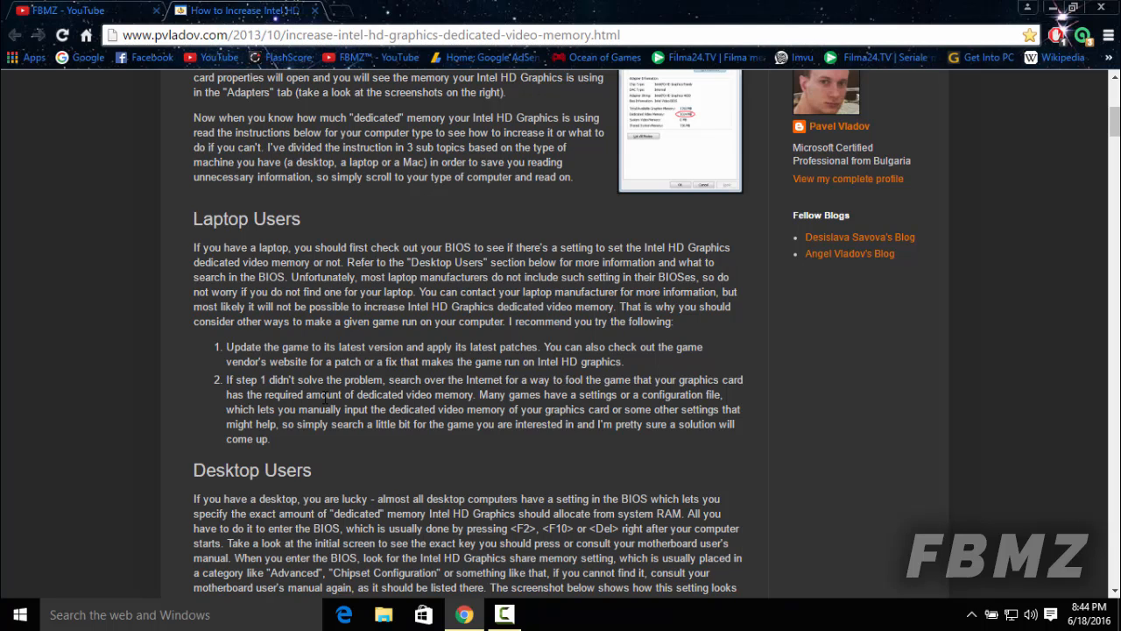
mouse_move(166, 330)
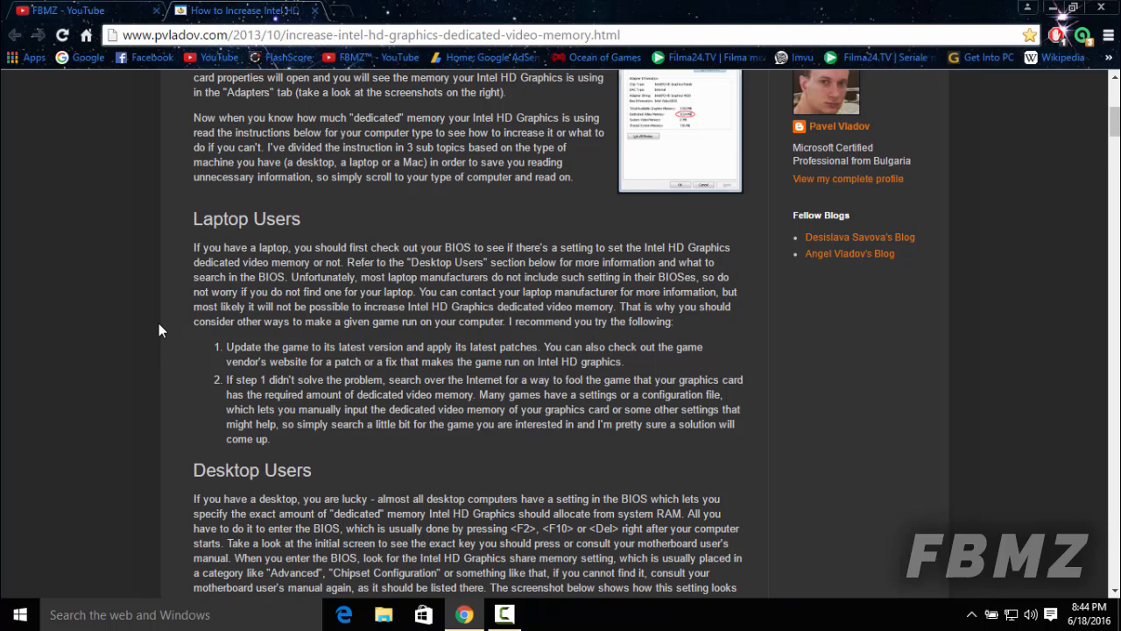
Scroll to the desktop RAM-to-video-memory table and Mac Users section, clearing the table highlight.
scroll("down", 3)
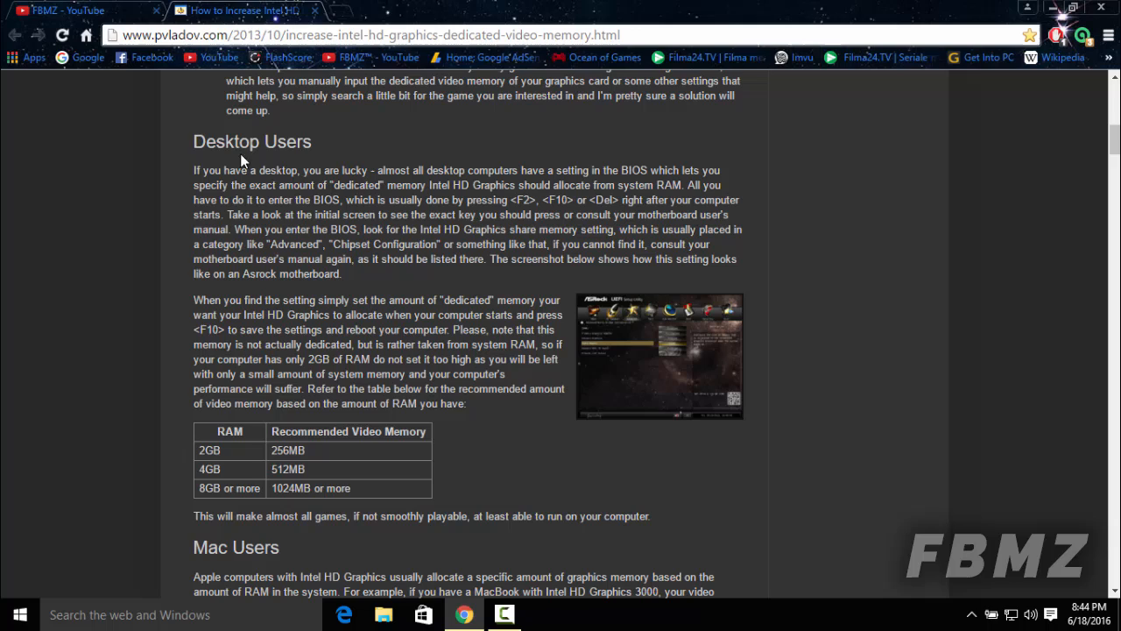
mouse_move(123, 143)
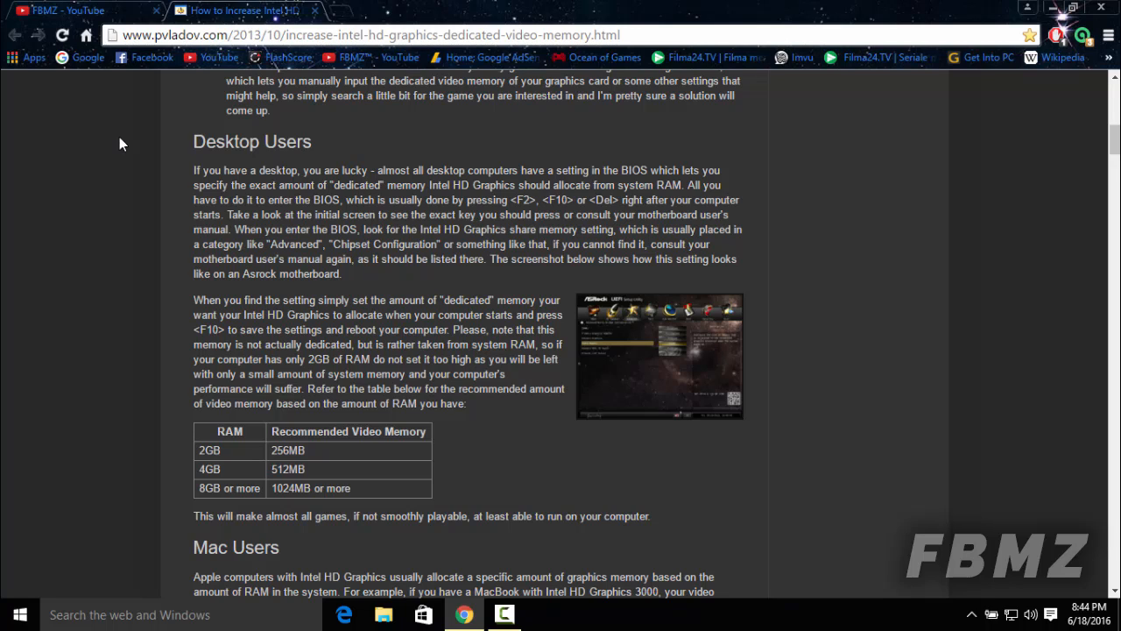
scroll("down", 3)
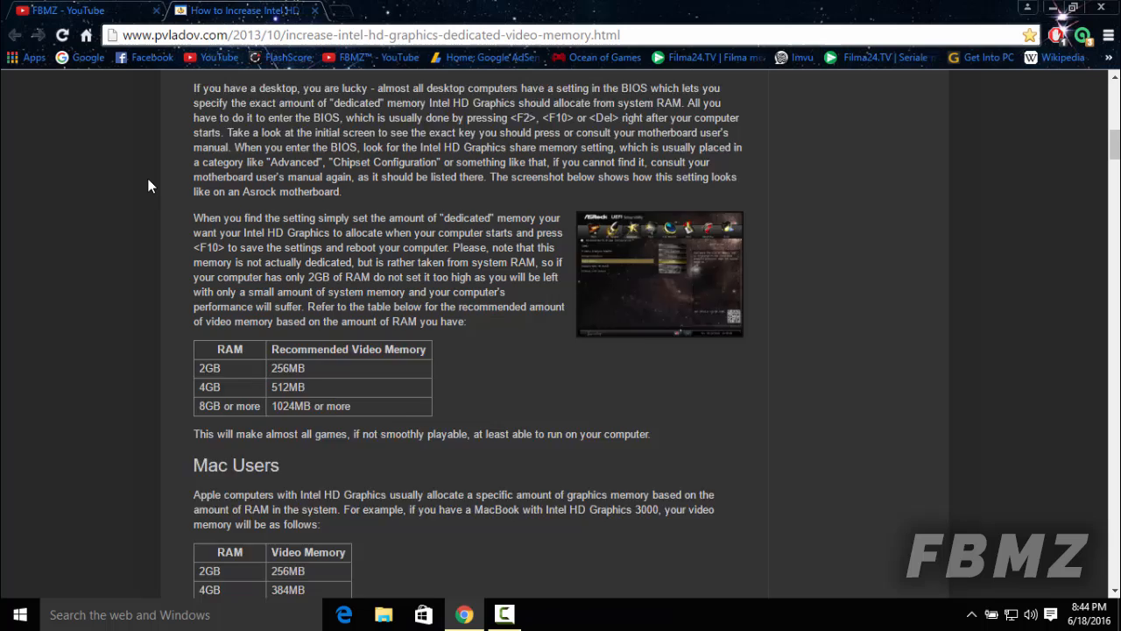
scroll("down", 3)
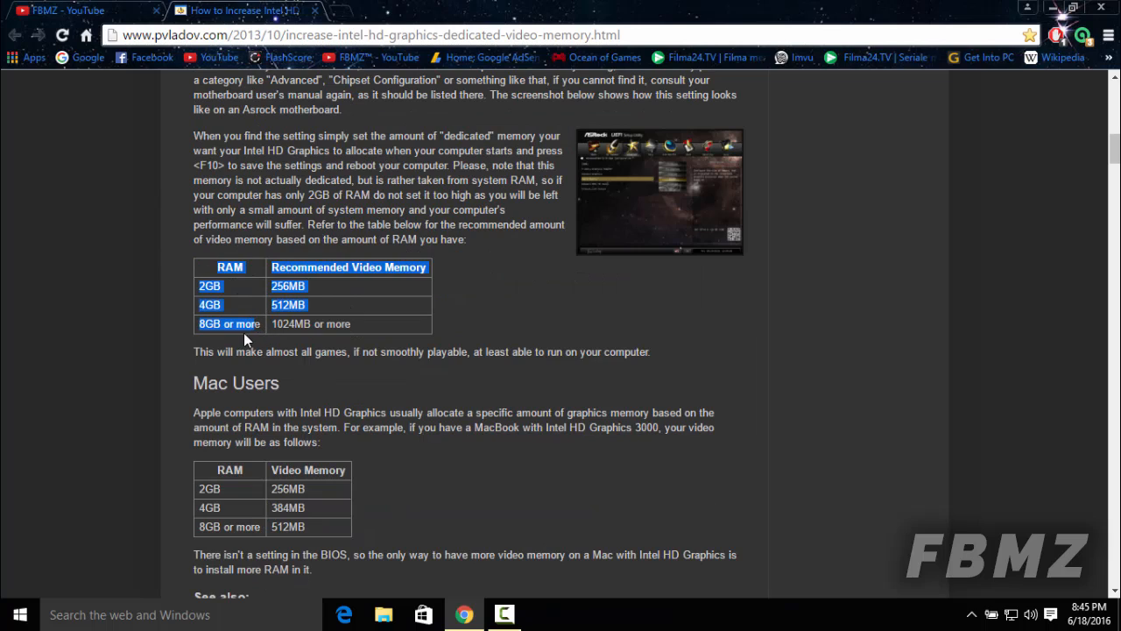
left_click(135, 284)
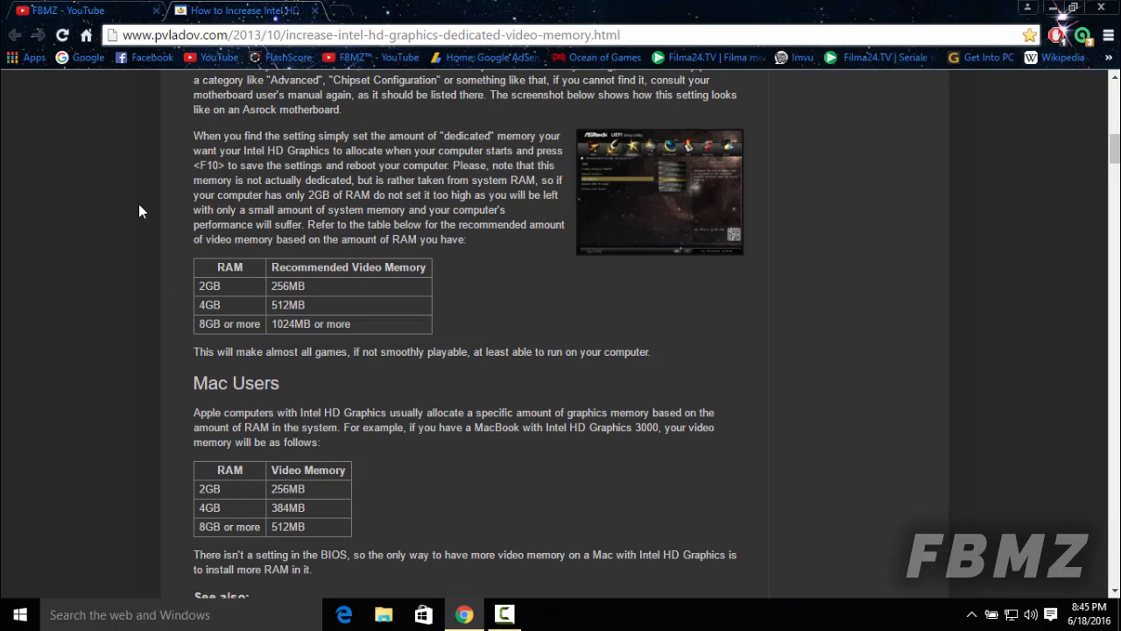
Scroll down to the See also links and comments, then back up to the Desktop Users heading.
scroll("down", 3)
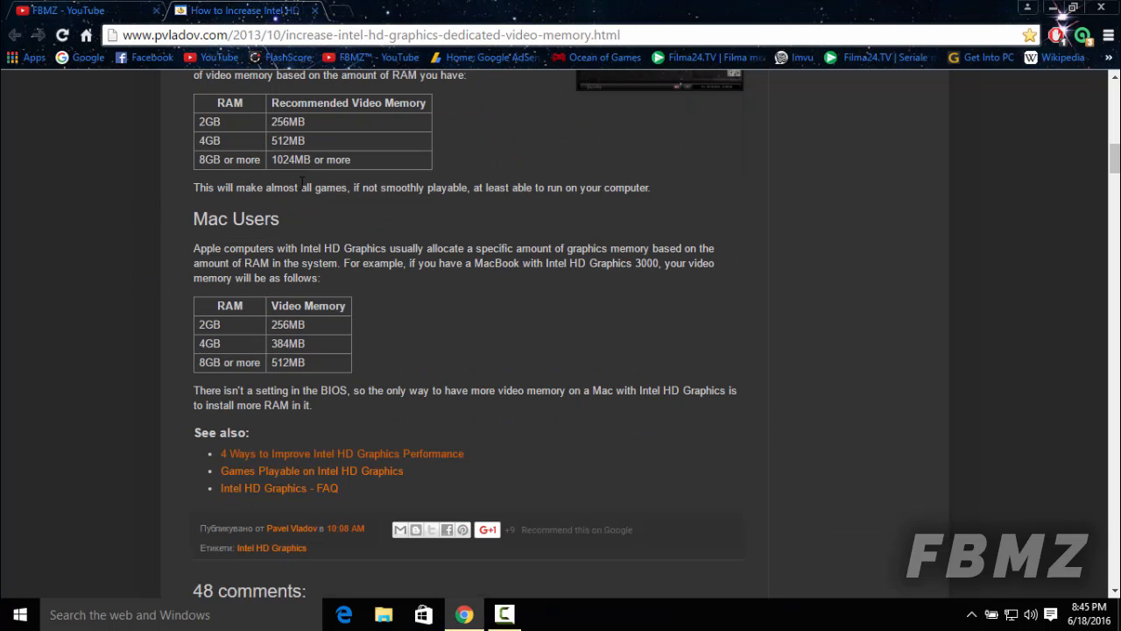
mouse_move(140, 256)
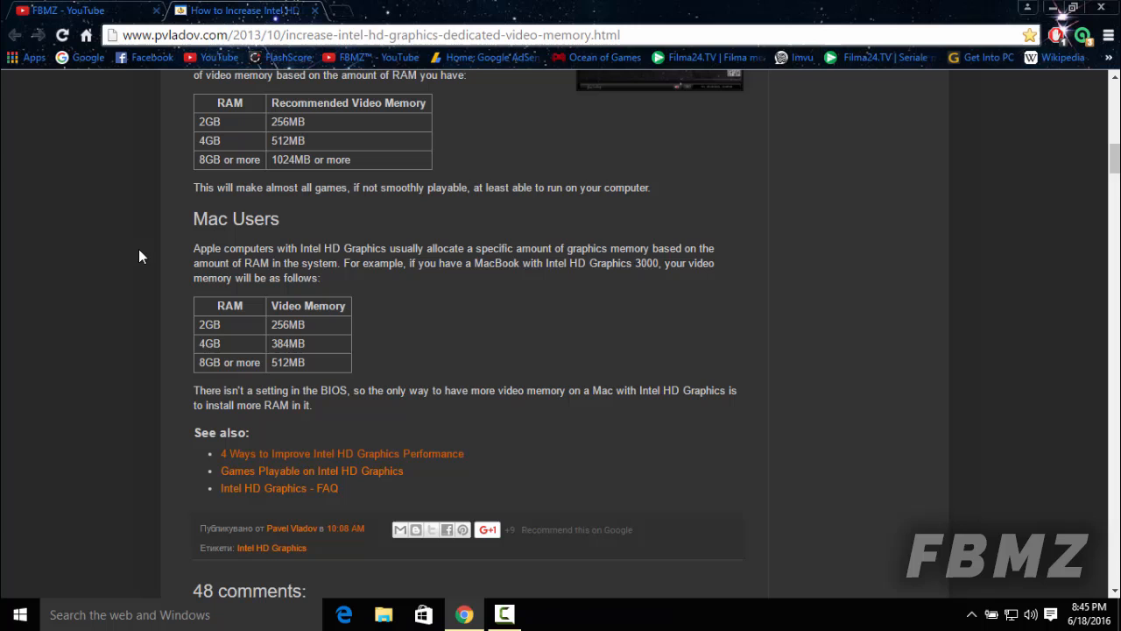
scroll("up", 3)
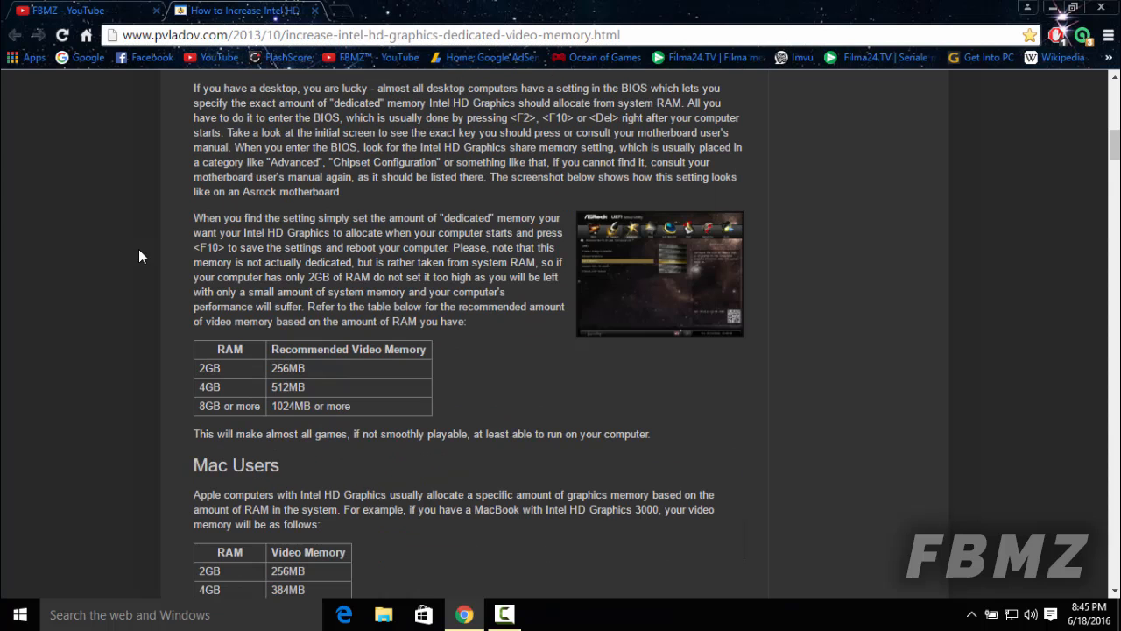
scroll("up", 3)
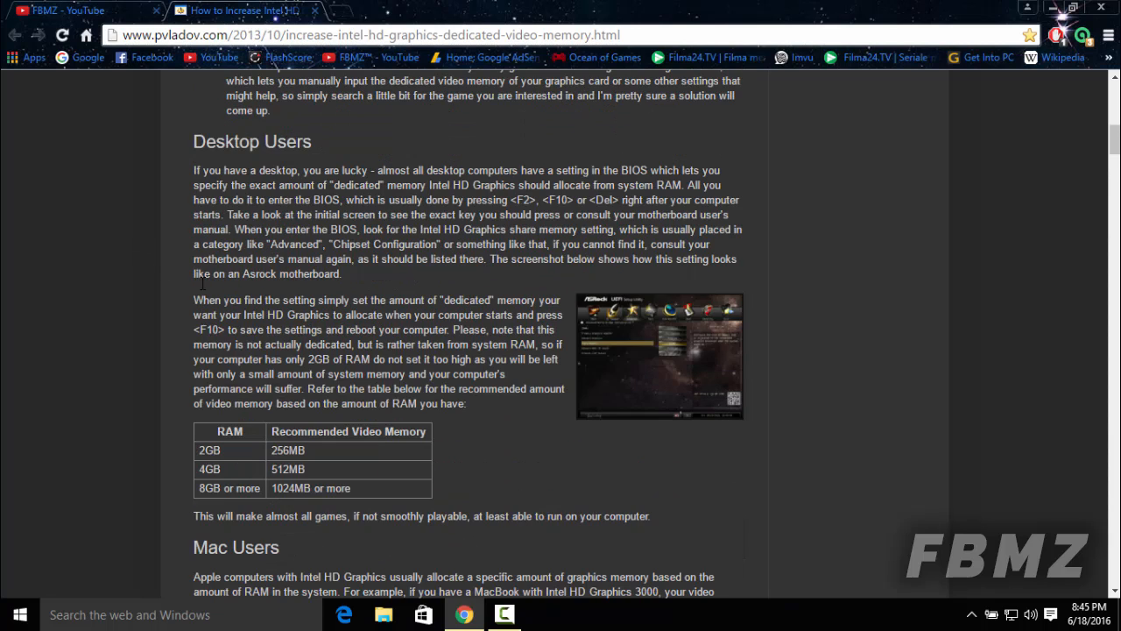
scroll("down", 3)
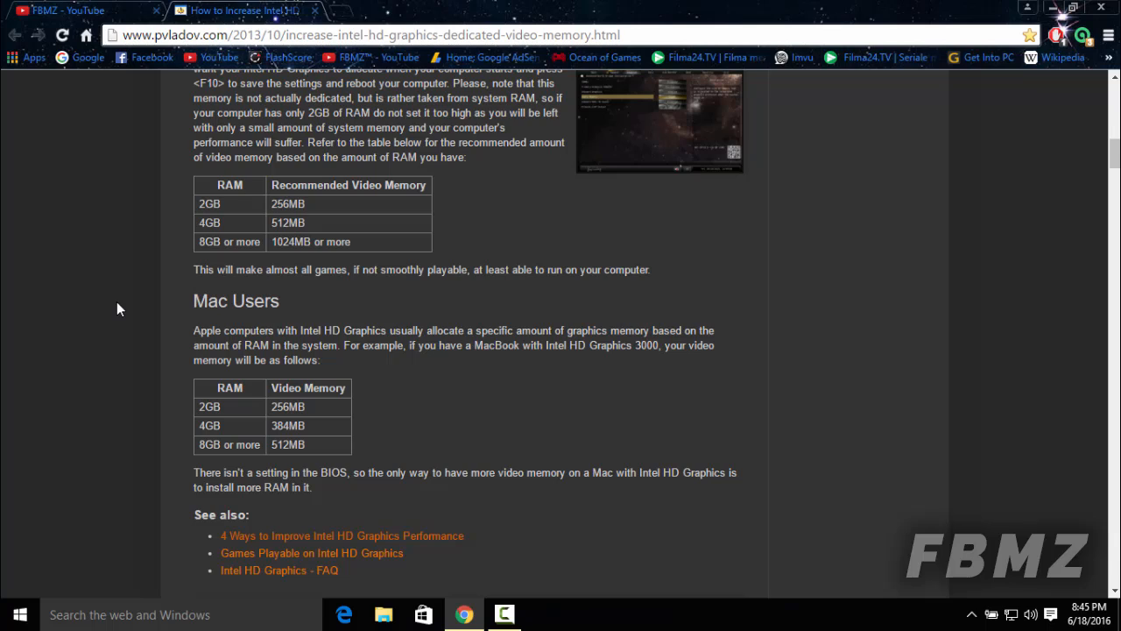
mouse_move(140, 267)
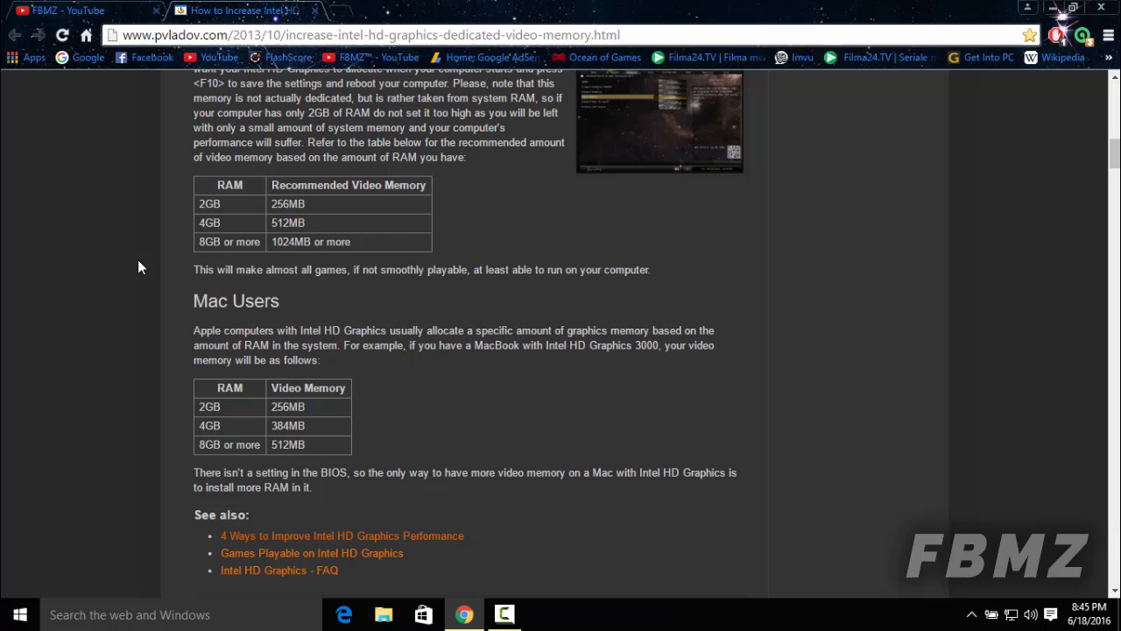
scroll("up", 3)
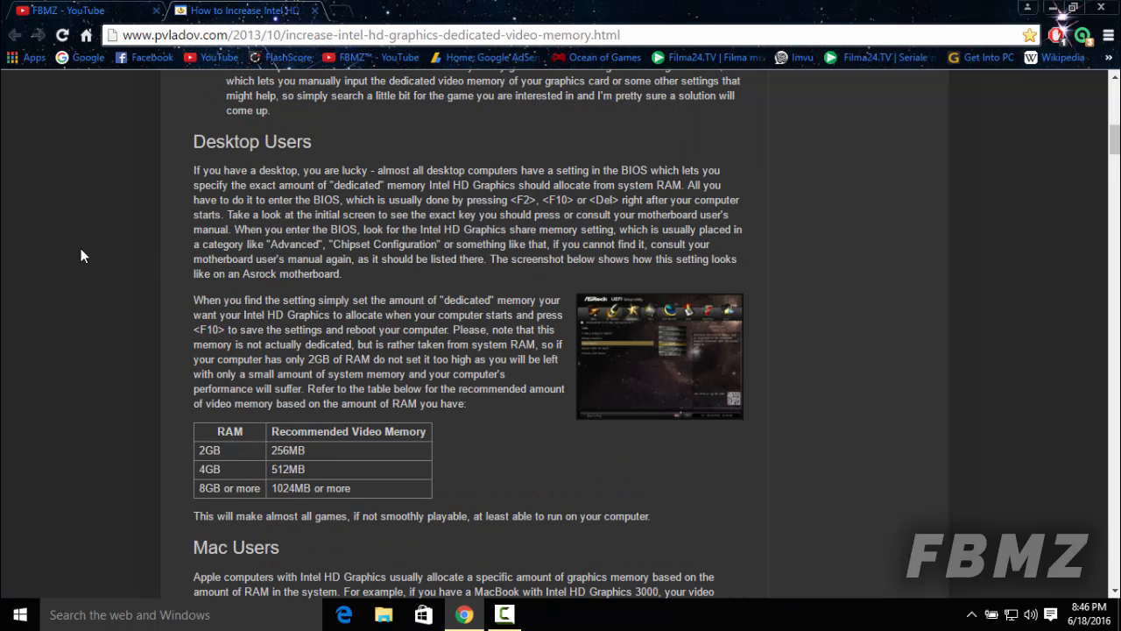
mouse_move(70, 252)
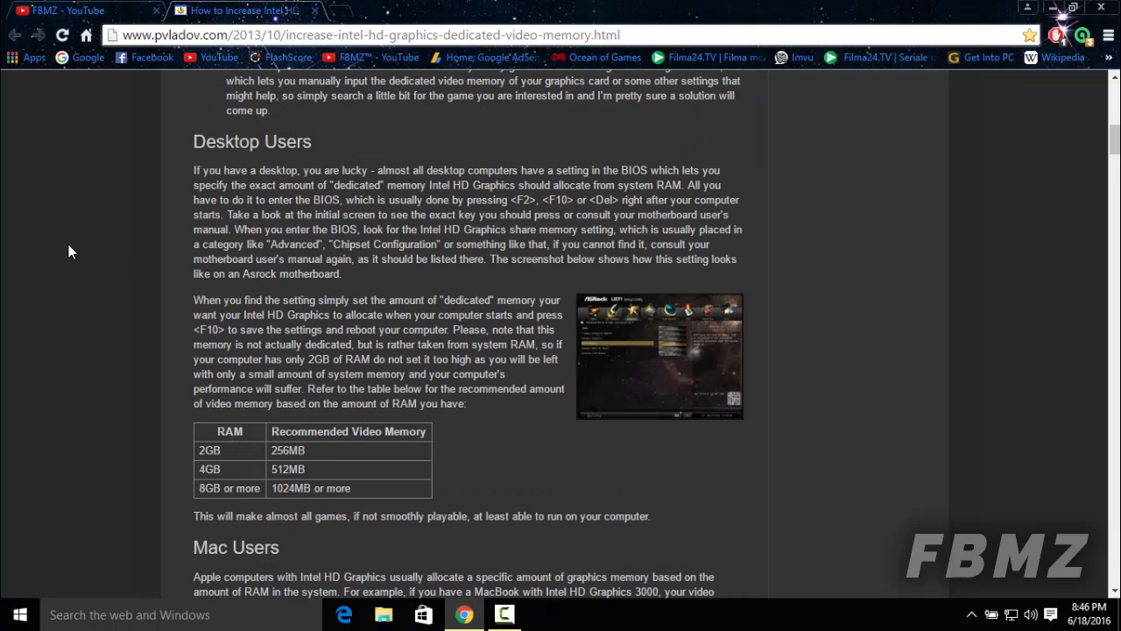